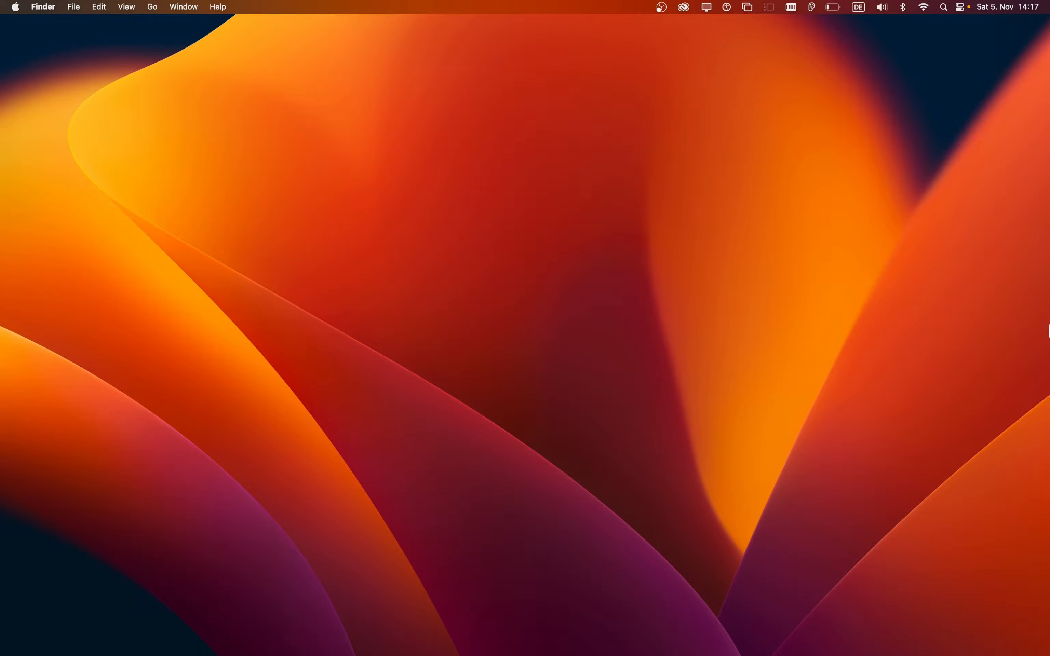
{"action": "mouse_move", "coordinate": [150, 114]}
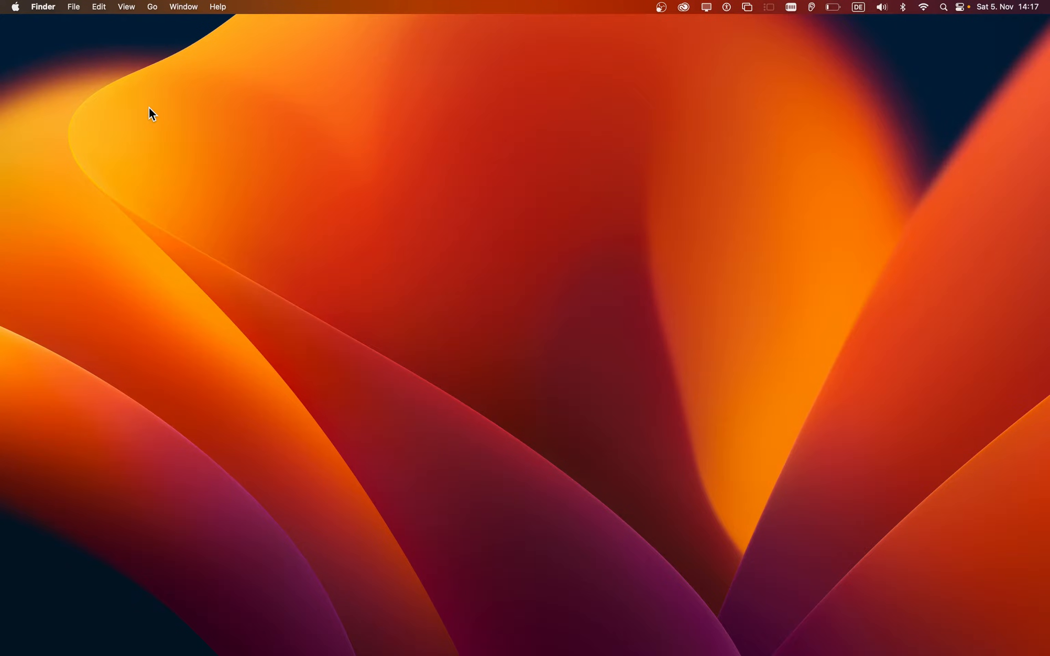
- Bring up the Apple menu to reach the Force Quit option
{"action": "left_click", "coordinate": [15, 7]}
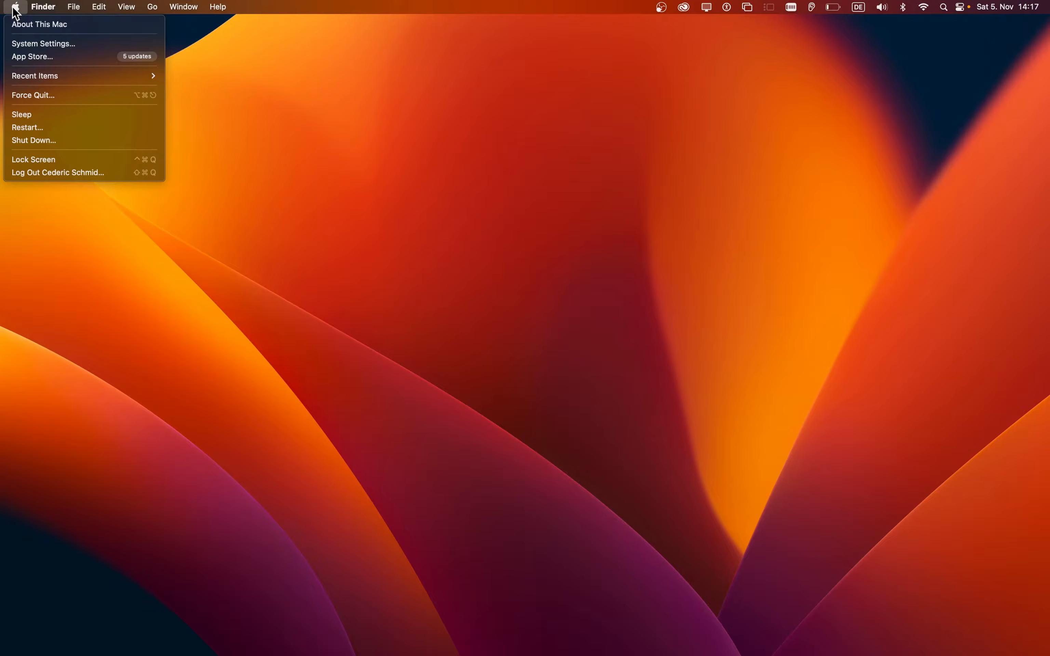
{"action": "mouse_move", "coordinate": [57, 76]}
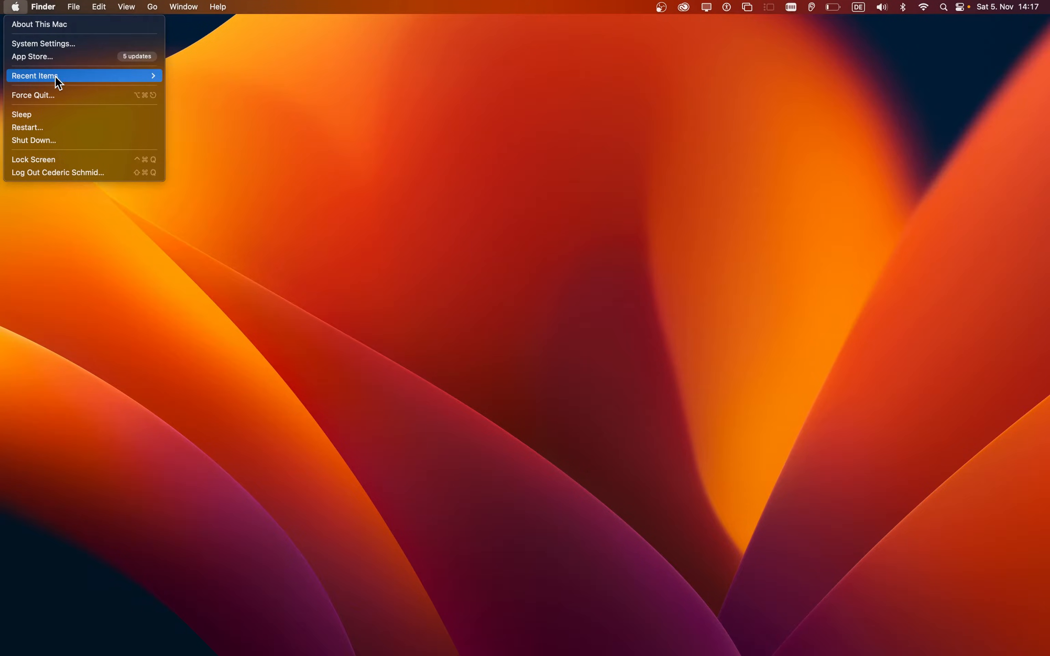
- Force quit Discord from the Force Quit Applications window, confirm, and close the window
{"action": "left_click", "coordinate": [33, 95]}
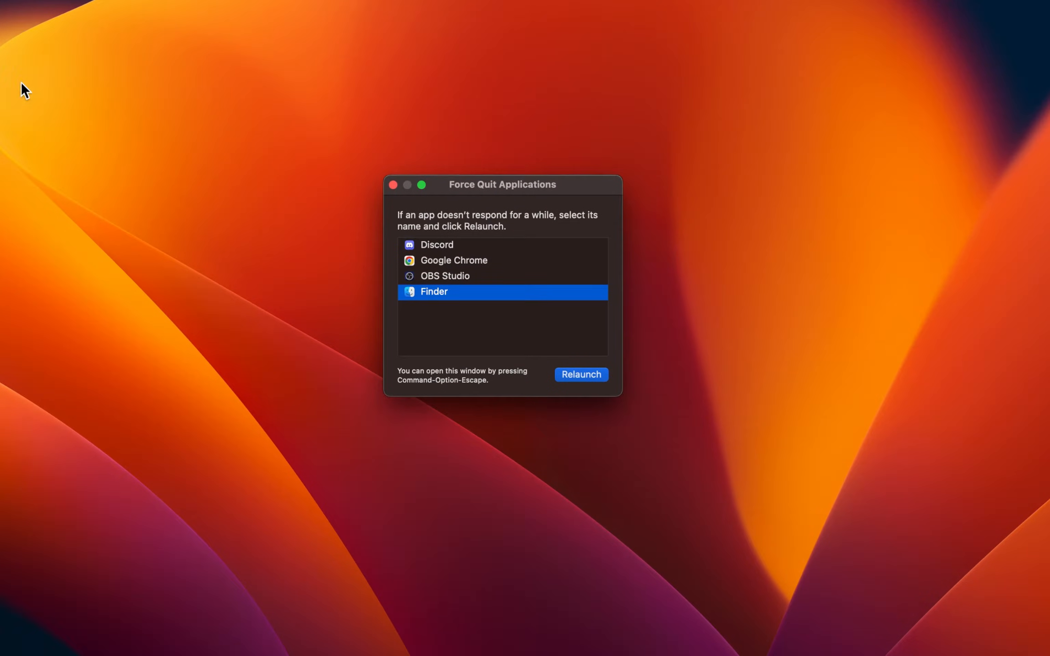
{"action": "left_click", "coordinate": [436, 245]}
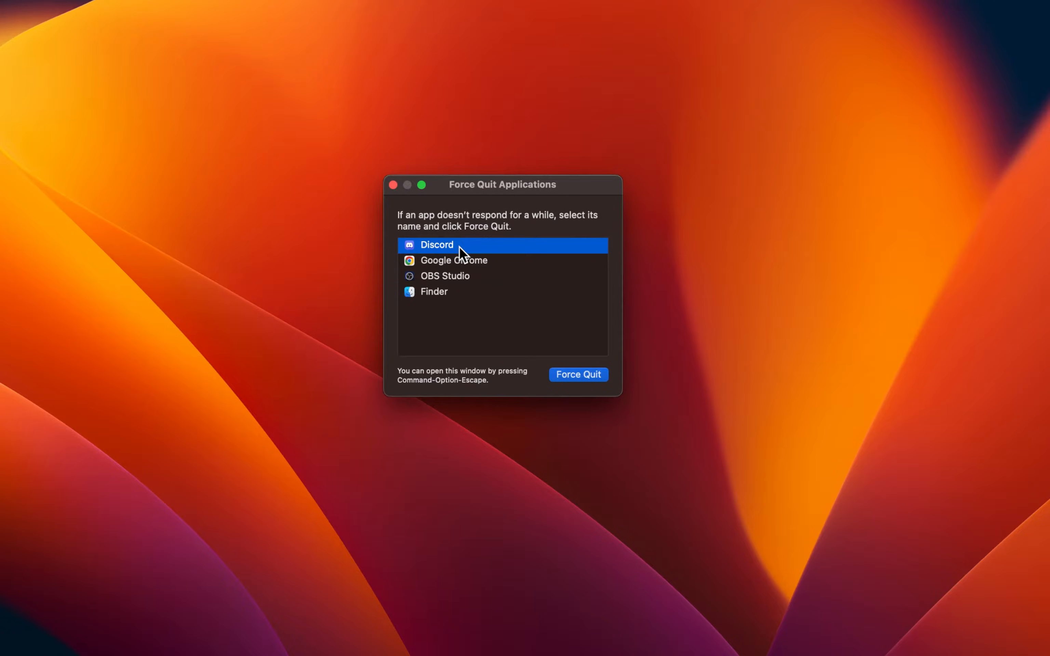
{"action": "mouse_move", "coordinate": [469, 318]}
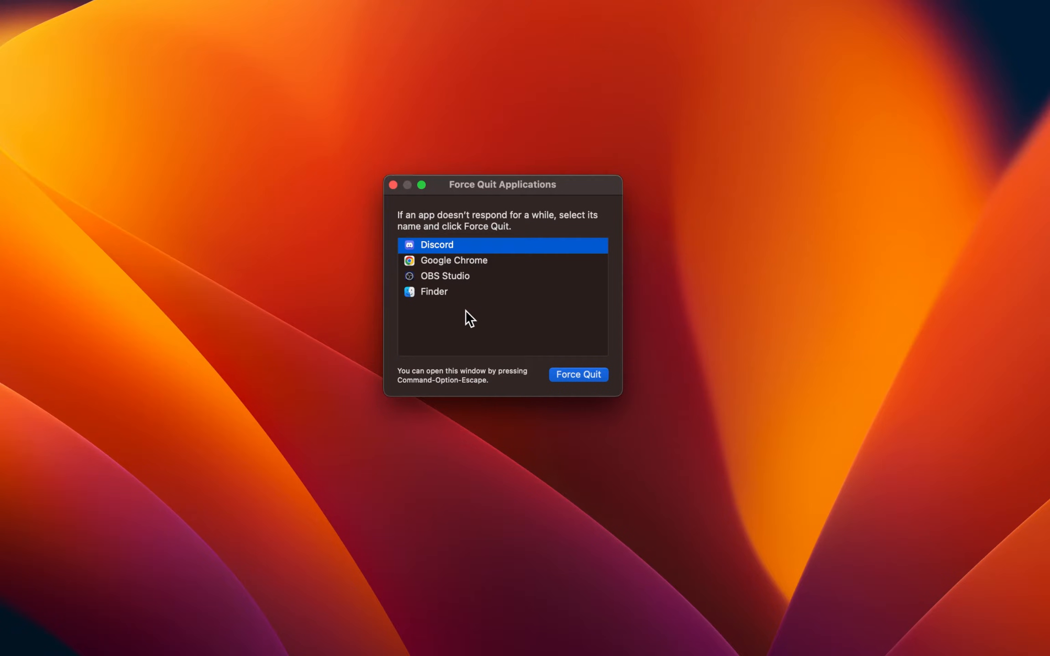
{"action": "left_click", "coordinate": [577, 374]}
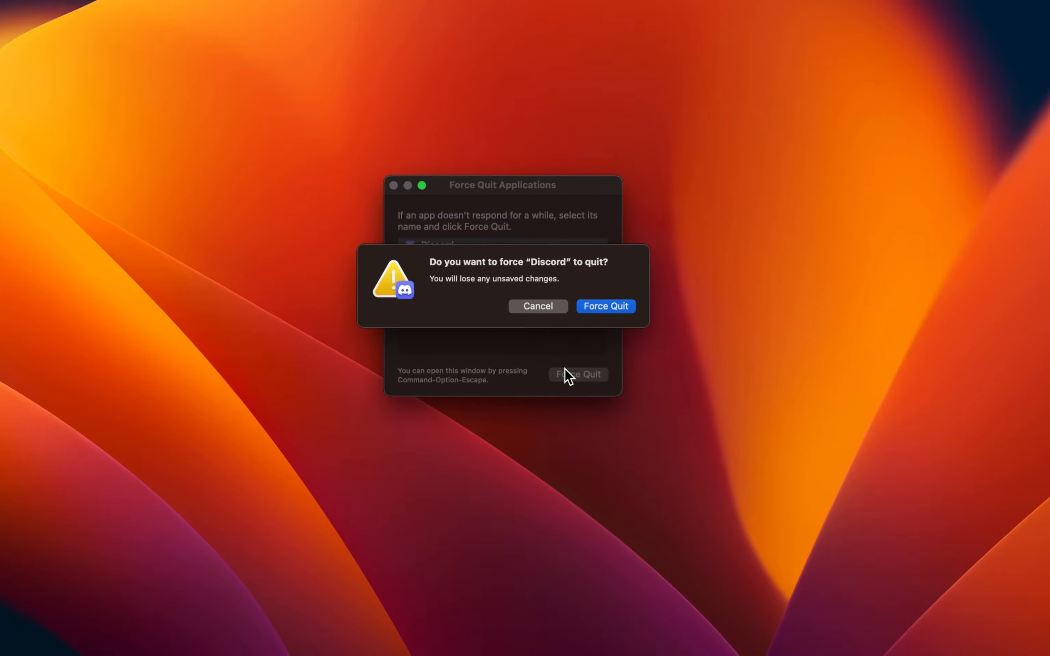
{"action": "left_click", "coordinate": [604, 307]}
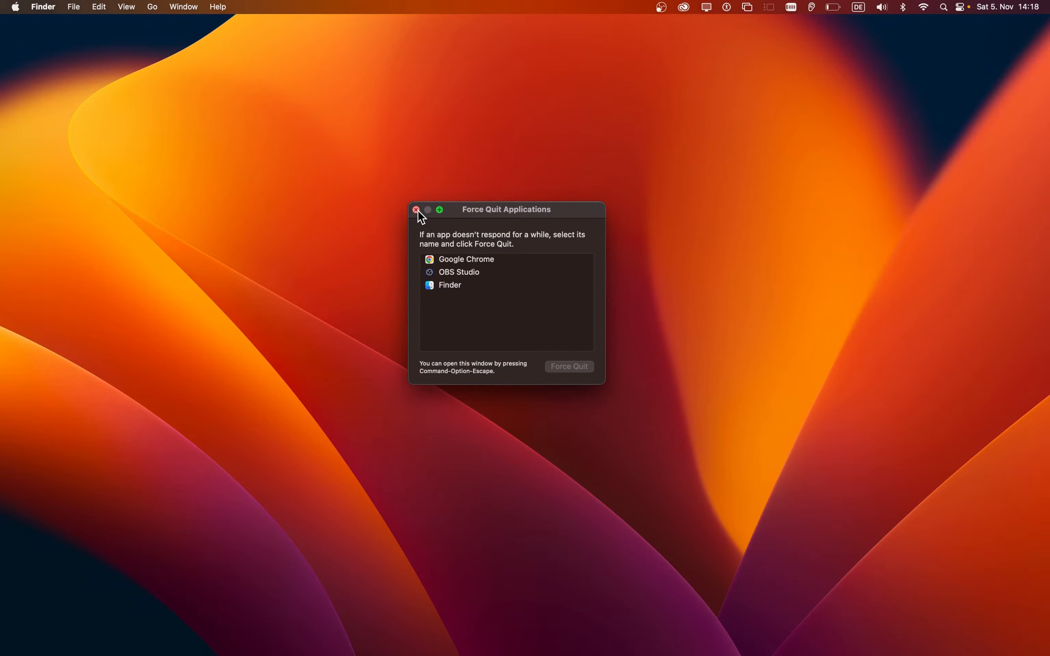
{"action": "left_click", "coordinate": [415, 209]}
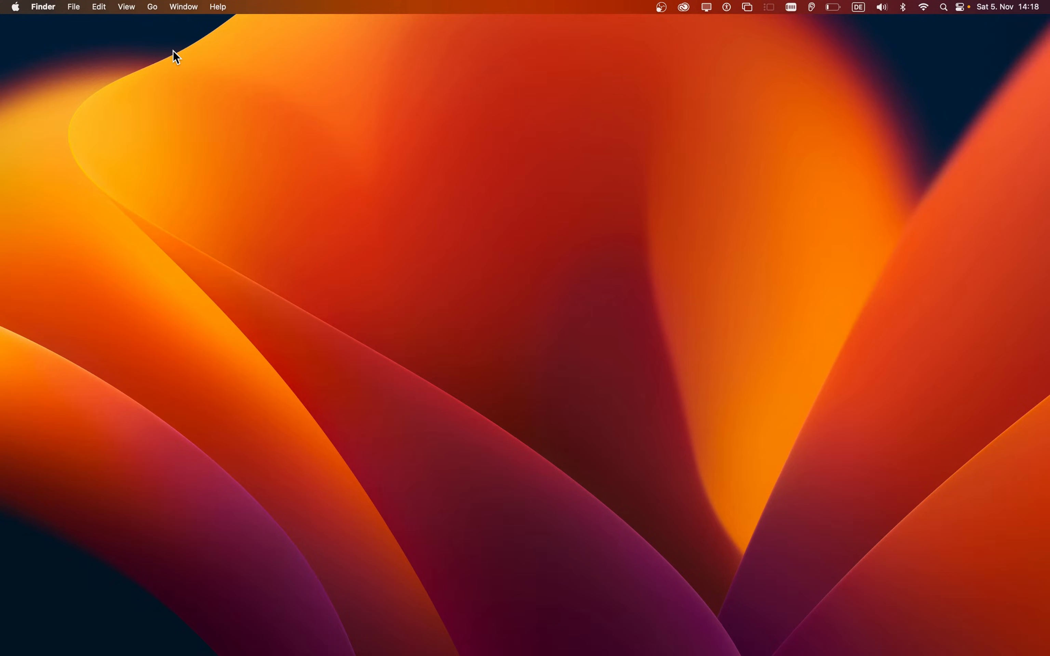
- Go to ~/Library/Application Support via Go to Folder, landing with the discord folder highlighted
{"action": "left_click", "coordinate": [152, 7]}
{"action": "type", "text": "~"}
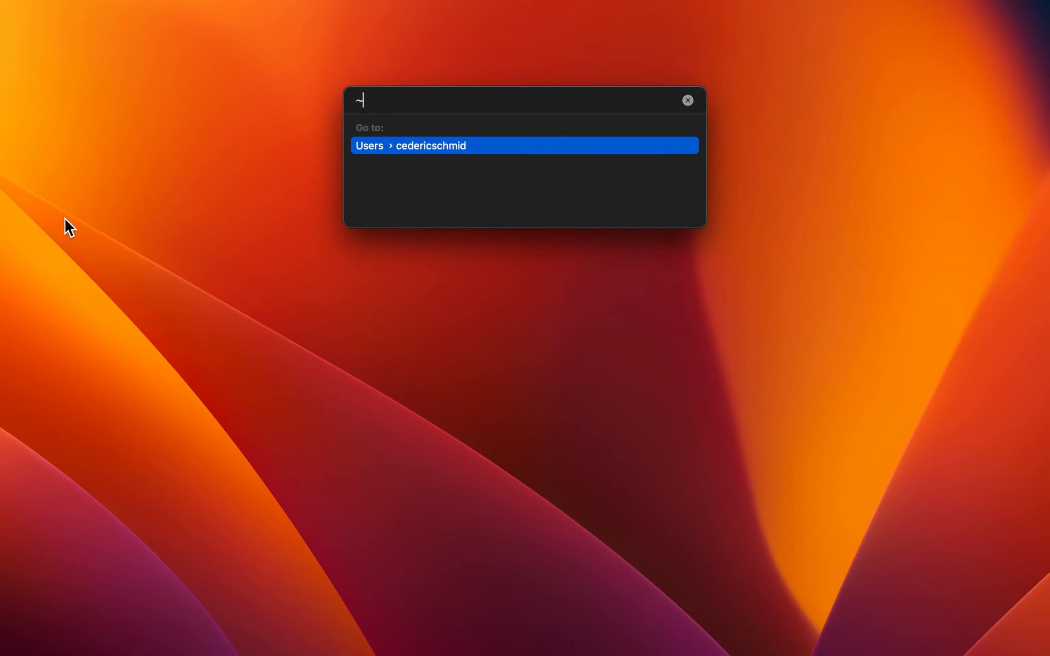
{"action": "type", "text": "Library"}
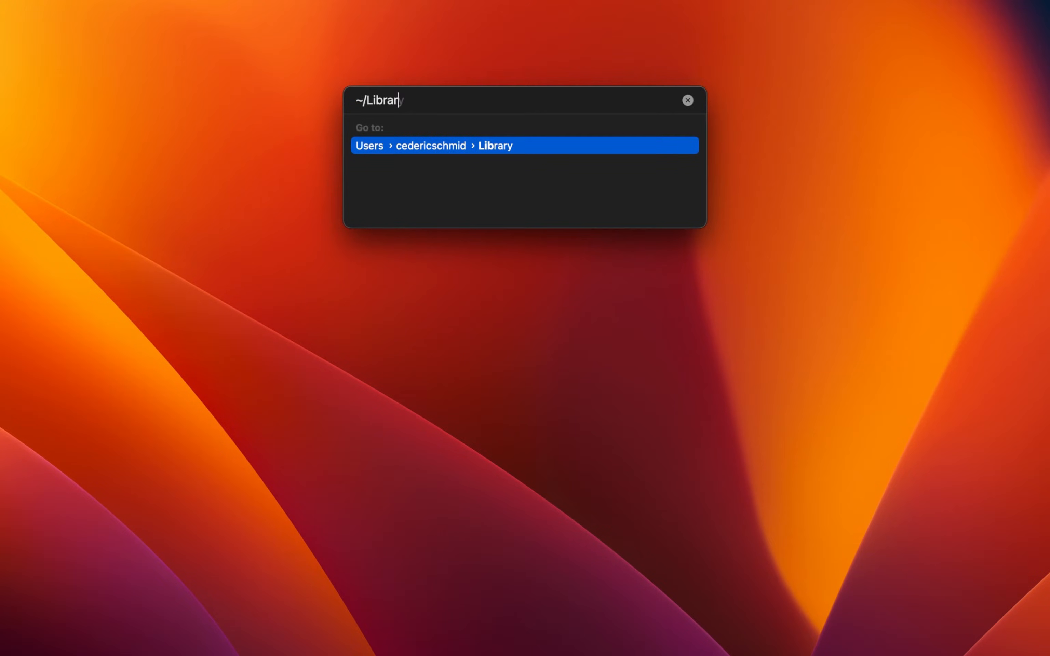
{"action": "type", "text": "/Application Support"}
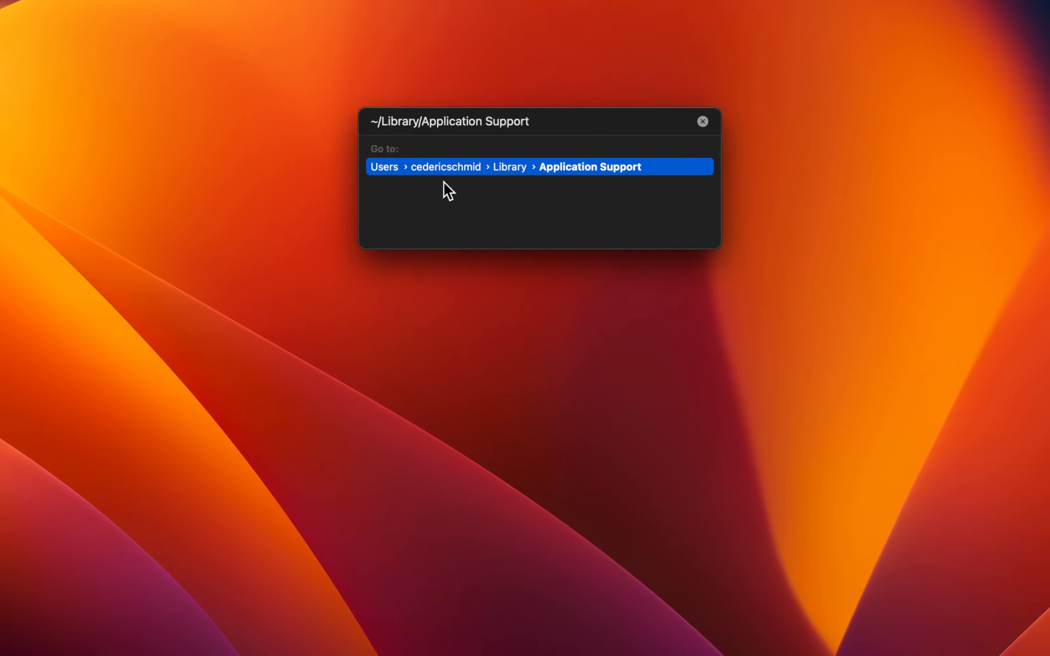
{"action": "key", "text": "Return"}
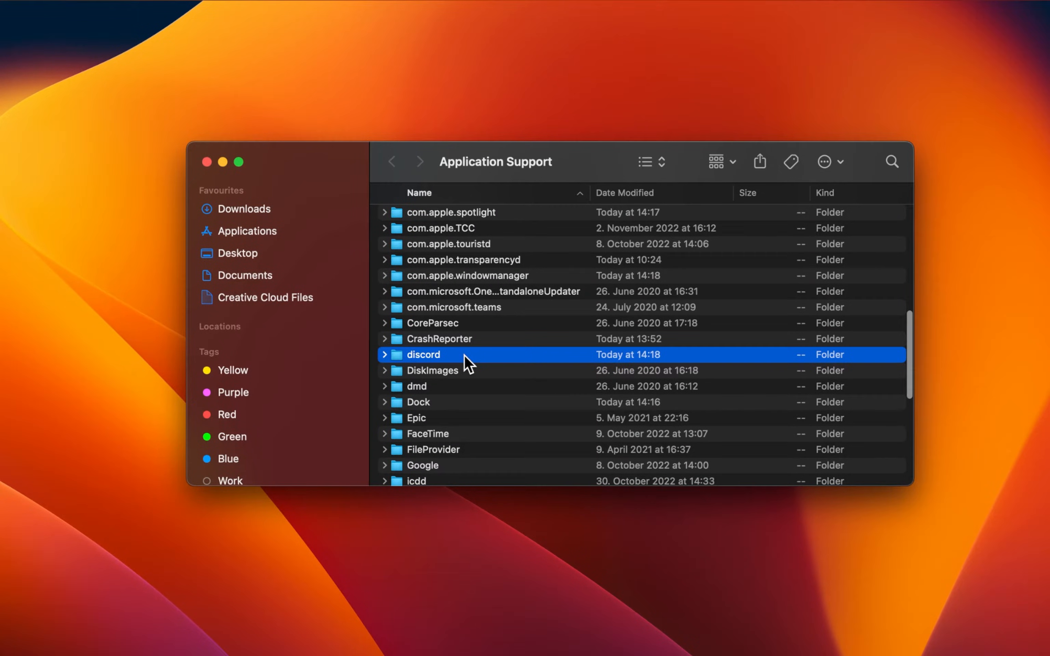
- Move the discord folder to the Bin and close the Application Support window
{"action": "right_click", "coordinate": [423, 354]}
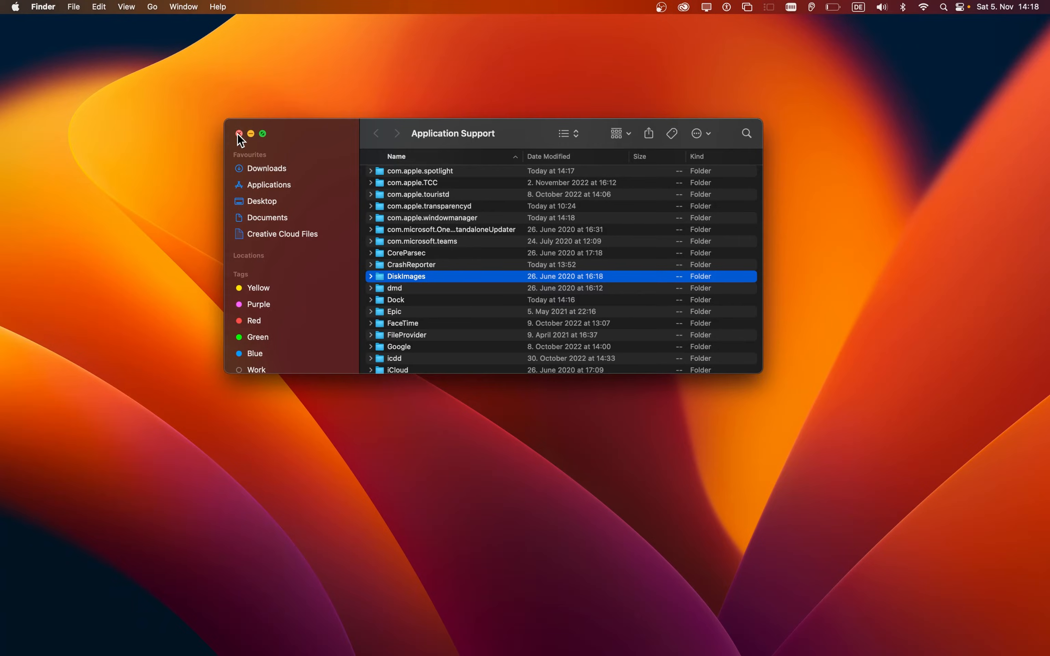
{"action": "left_click", "coordinate": [239, 133]}
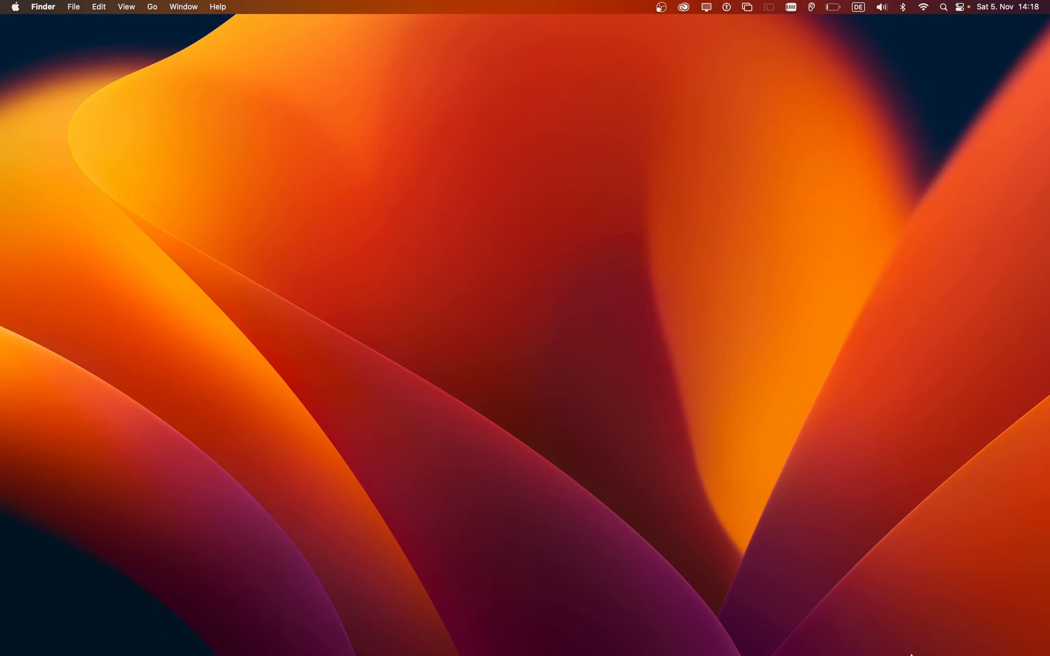
- Empty the Bin from the Dock and confirm permanently erasing its items
{"action": "right_click", "coordinate": [1008, 631]}
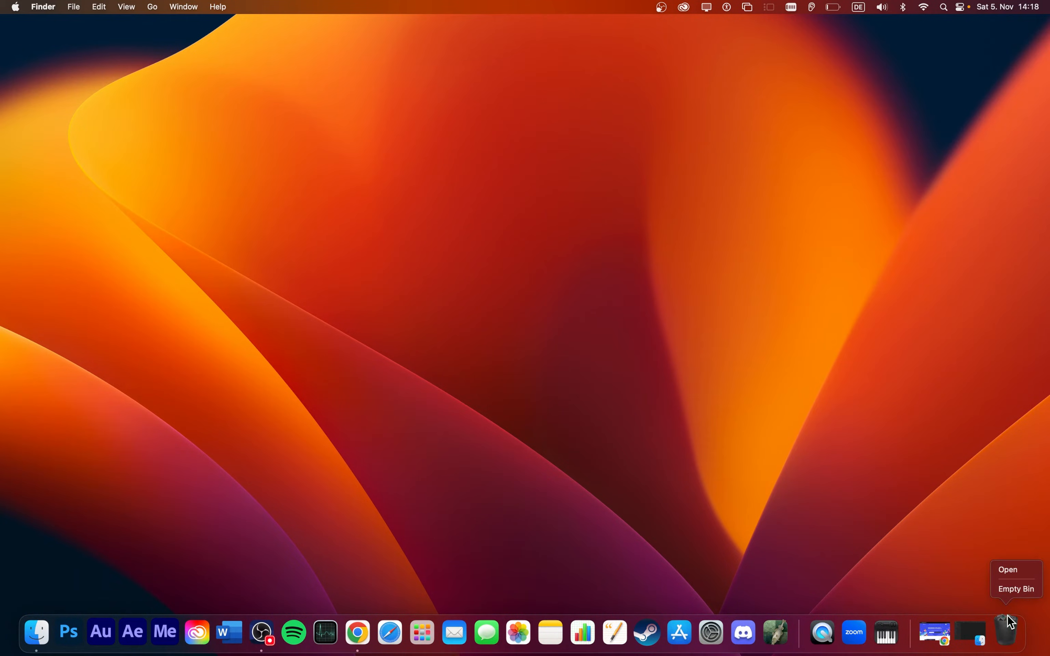
{"action": "left_click", "coordinate": [1015, 588]}
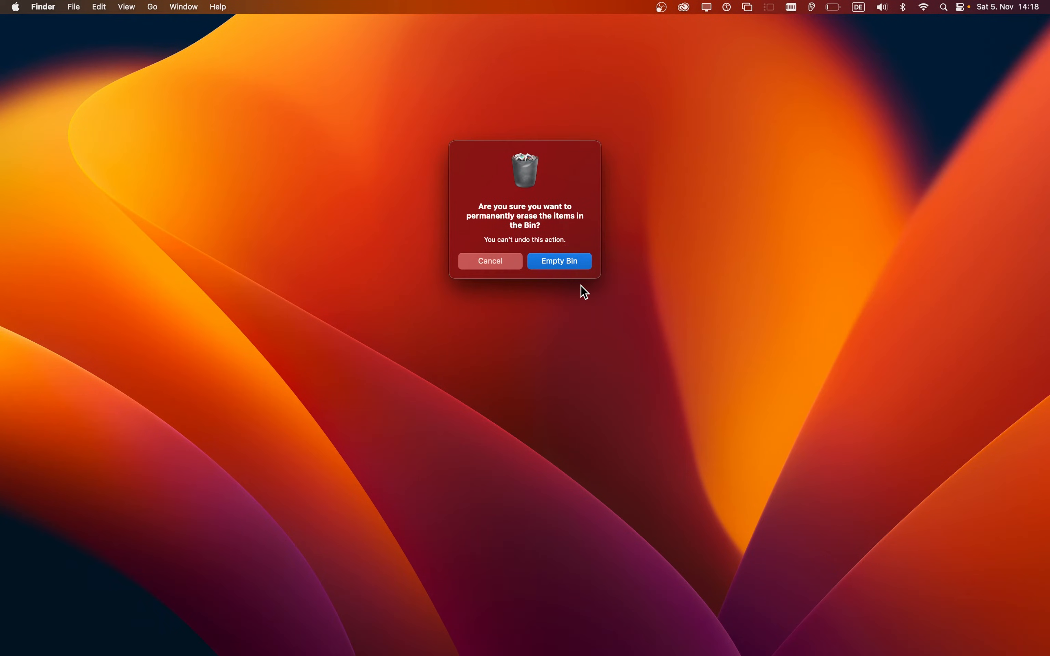
{"action": "left_click", "coordinate": [559, 260]}
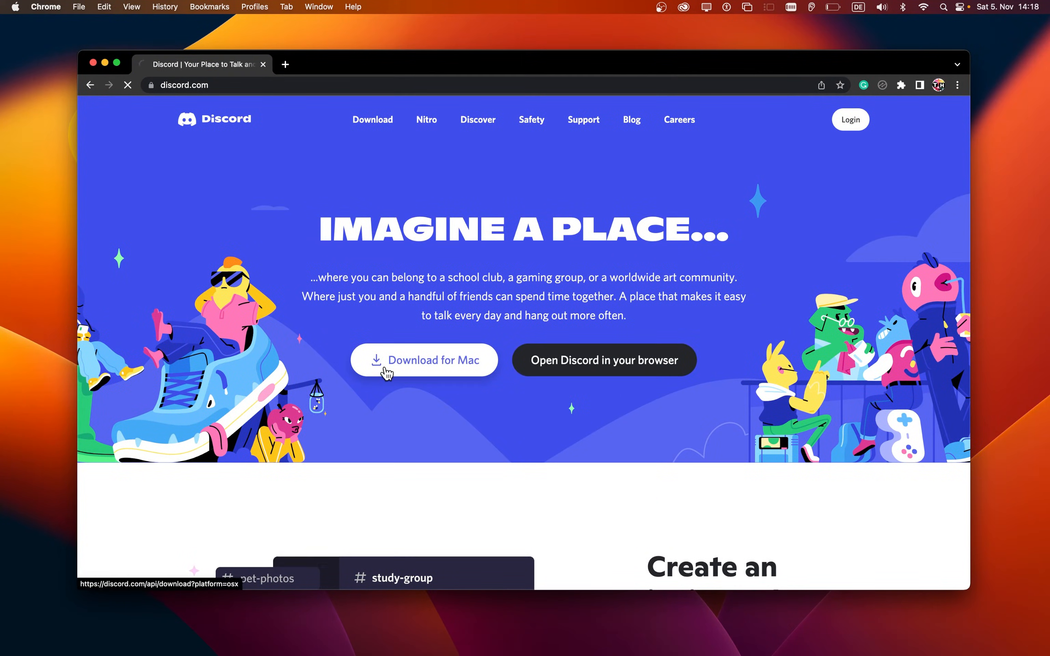
- Start downloading Discord.dmg for Mac from the discord.com homepage
{"action": "left_click", "coordinate": [424, 361]}
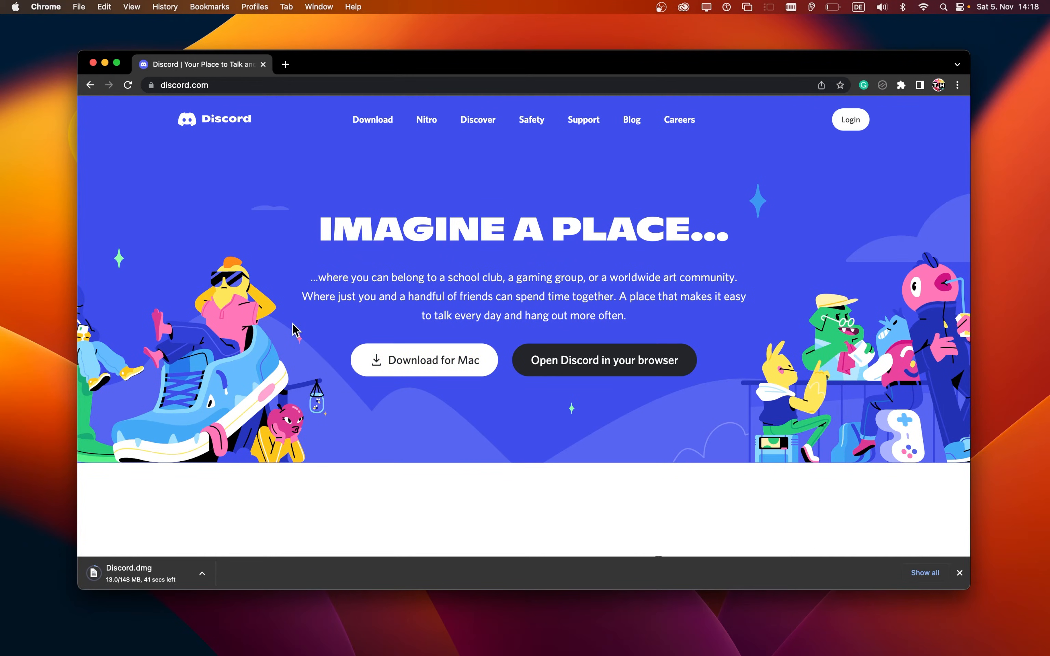
{"action": "mouse_move", "coordinate": [203, 181]}
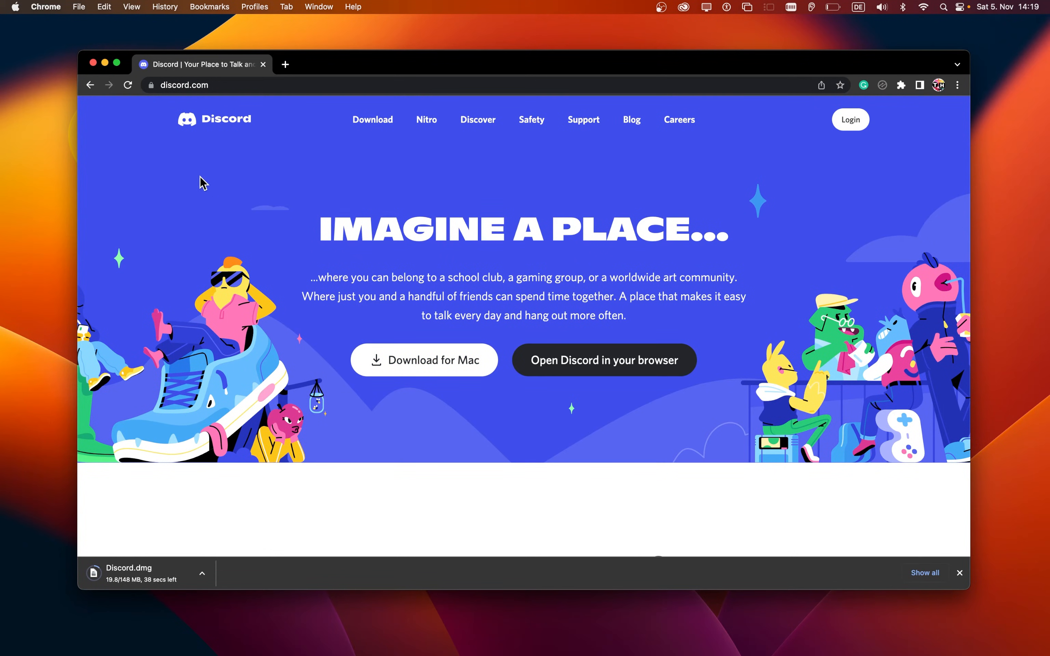